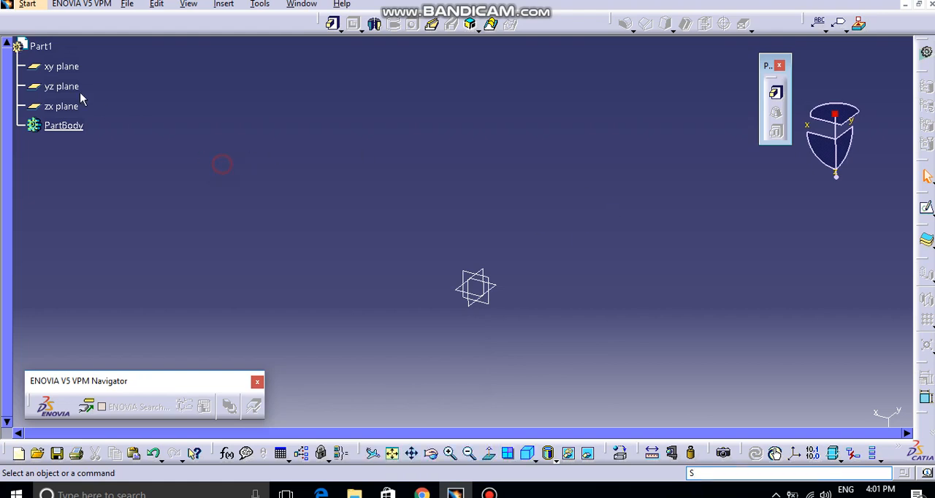
Start a new sketch on a plane and draw a circle off to the side of the origin.
click(61, 65)
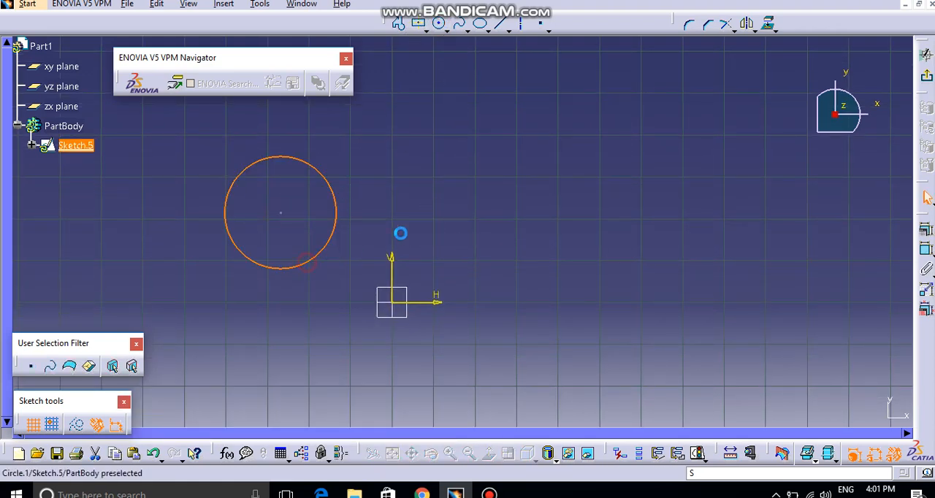
Draw an ellipse and a rectangle beside the circle, then begin a triangle with the Profile tool.
click(567, 169)
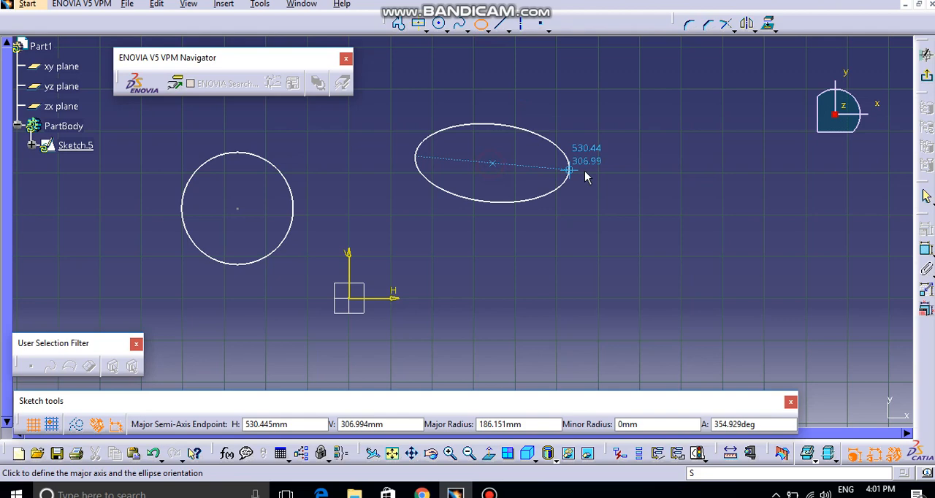
click(568, 169)
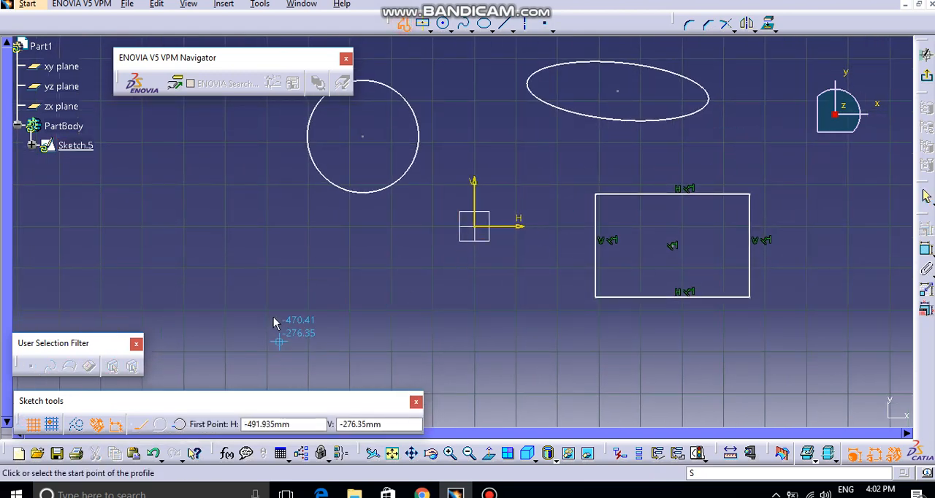
click(278, 362)
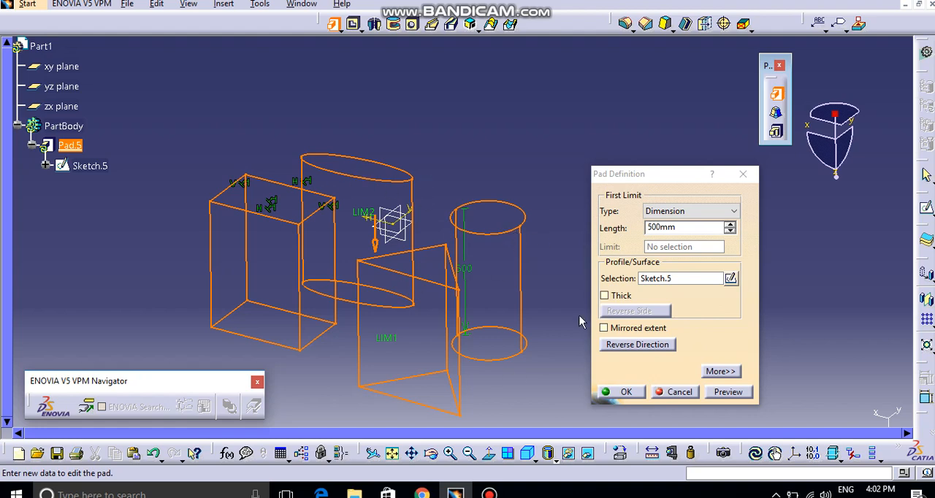
mouse_move(424, 315)
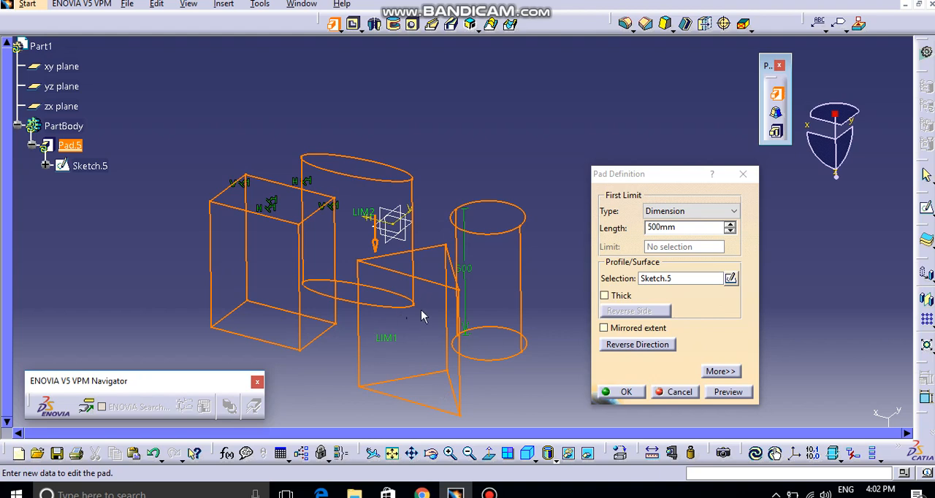
mouse_move(426, 321)
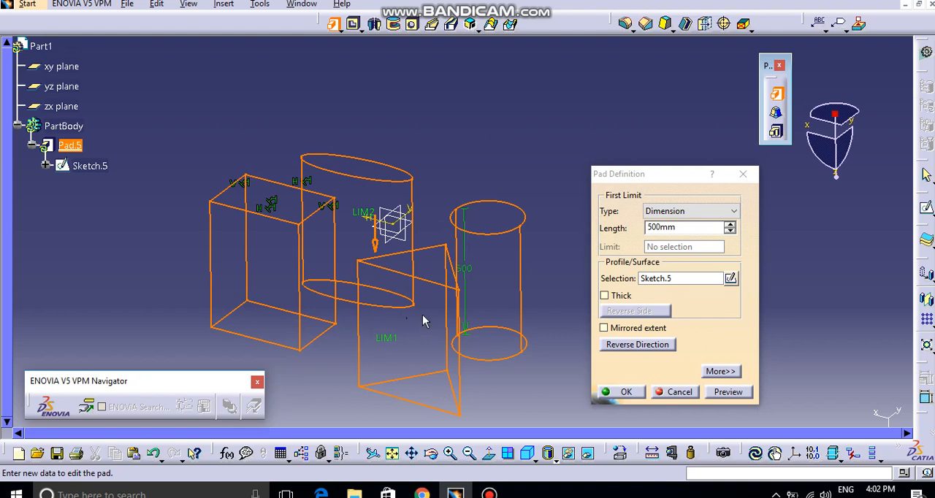
mouse_move(453, 479)
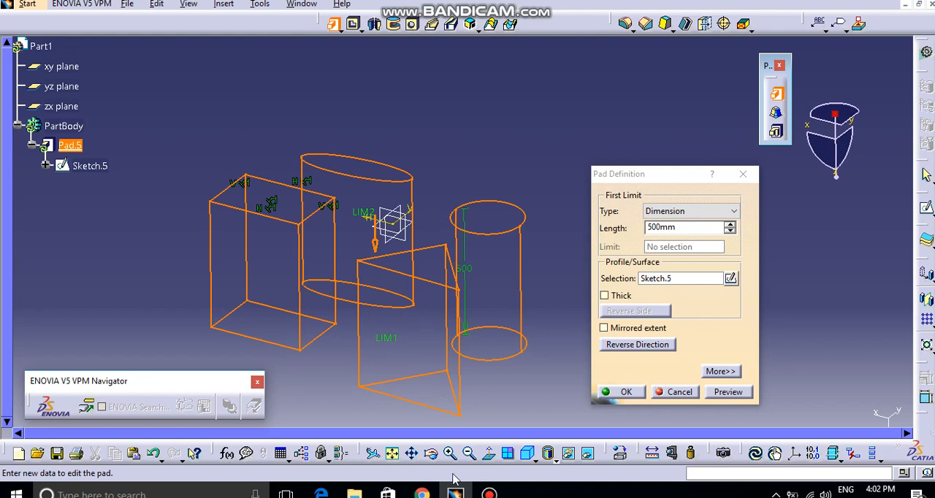
mouse_move(344, 278)
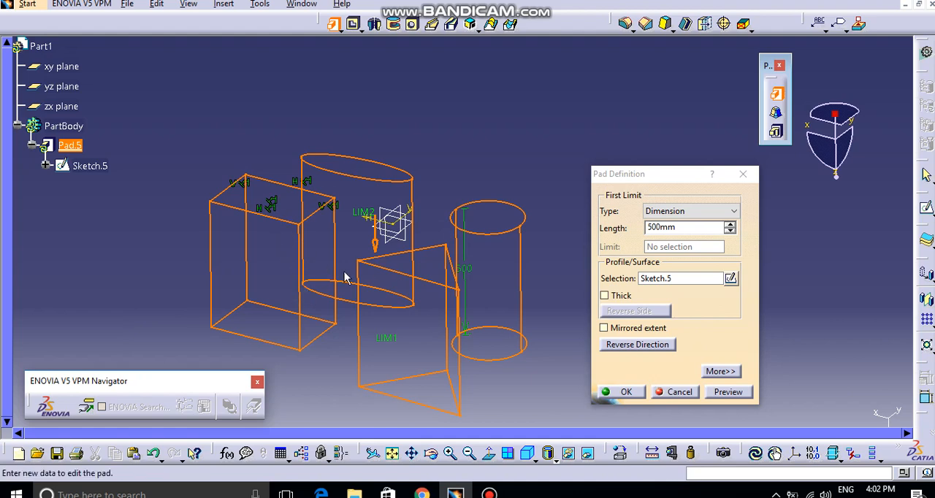
mouse_move(386, 288)
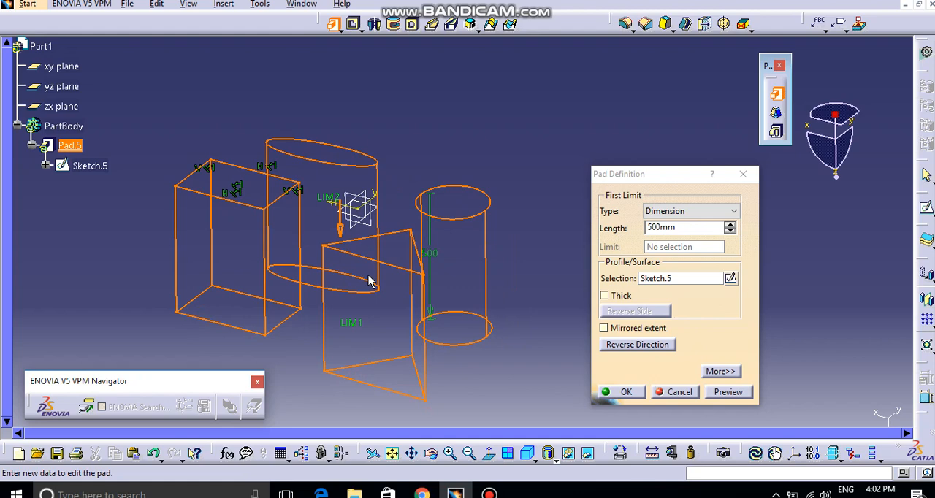
mouse_move(389, 287)
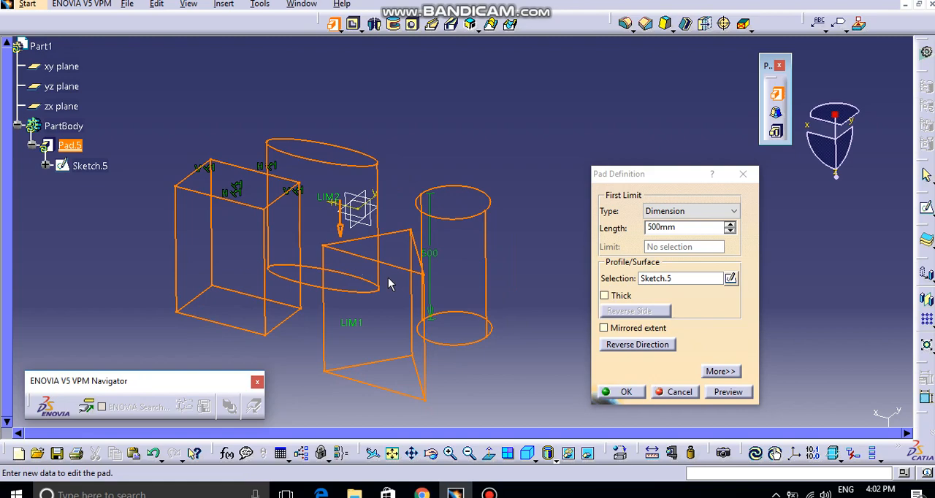
mouse_move(686, 322)
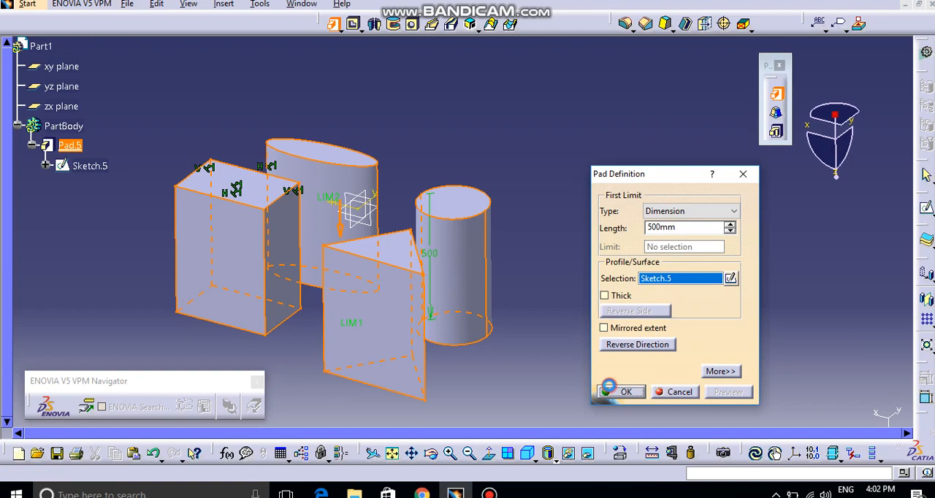
Create a trial 500 mm pad of all four profiles, then delete it while keeping the sketch.
click(625, 391)
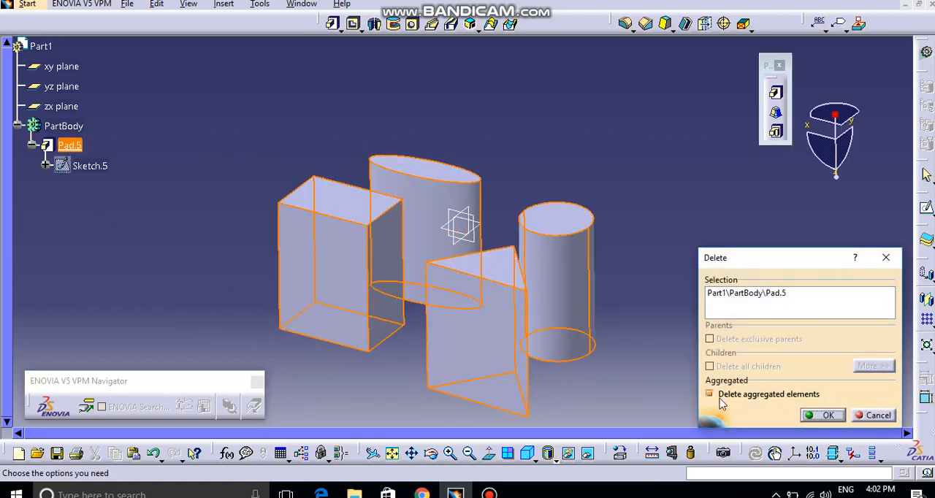
click(828, 414)
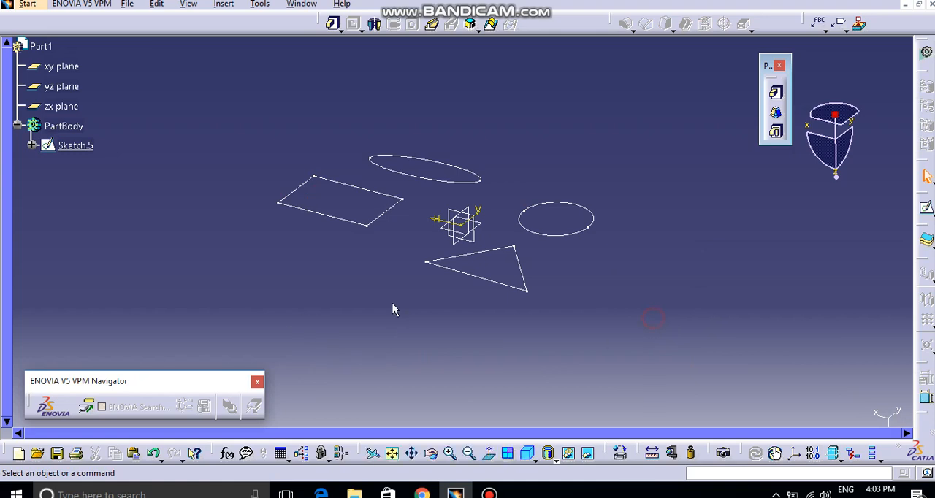
mouse_move(774, 132)
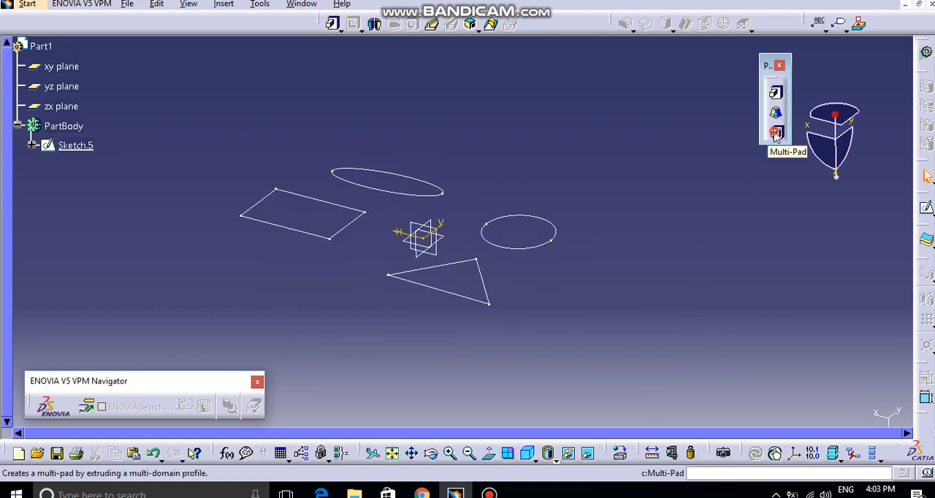
Multi-pad the sketch with domain lengths 646, 430, 670 and 337 mm and preview it.
click(776, 131)
text(-670)
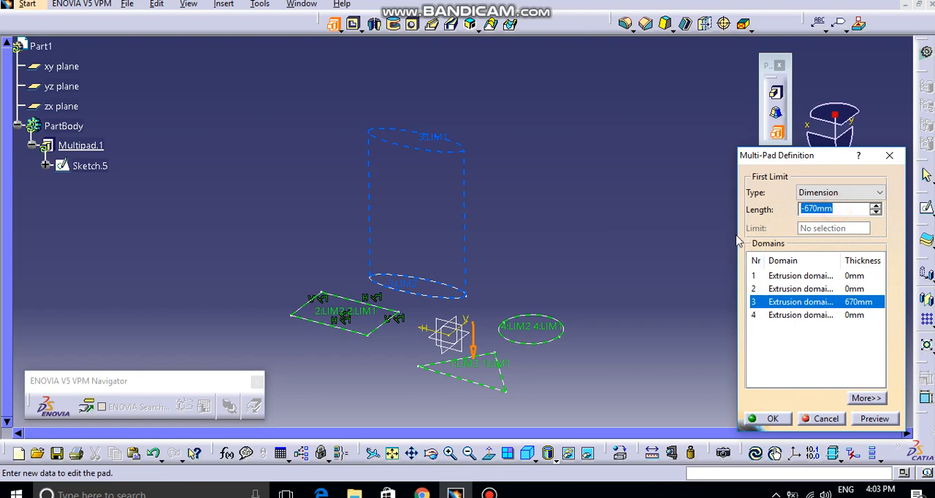
click(801, 316)
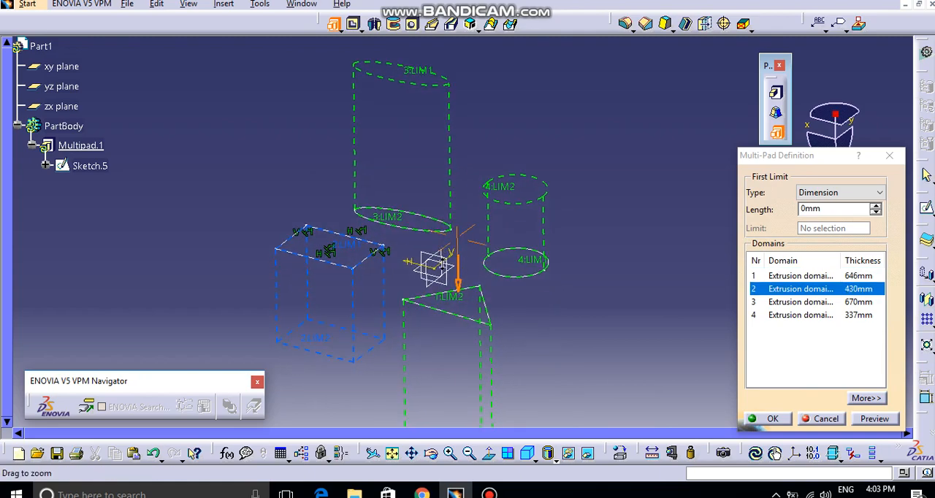
click(874, 417)
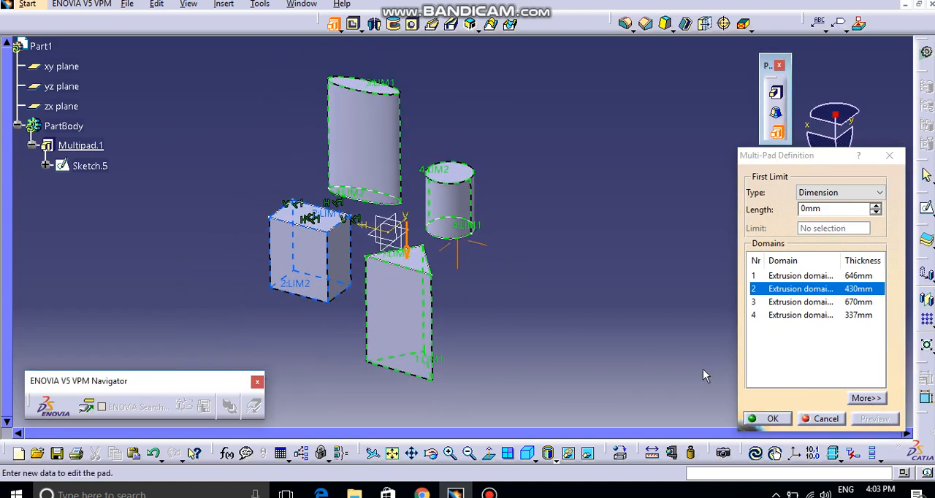
Review each domain's length in the list, then expand the second-limit and direction options.
click(801, 301)
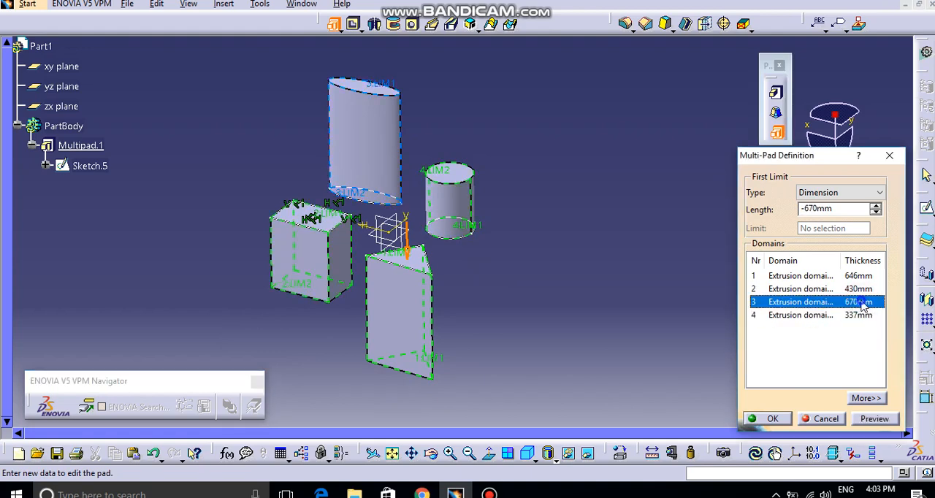
click(799, 316)
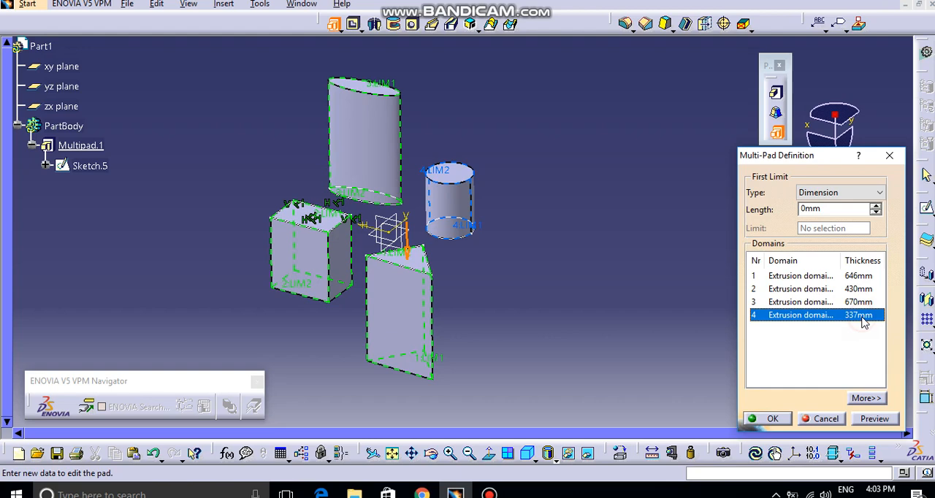
click(801, 275)
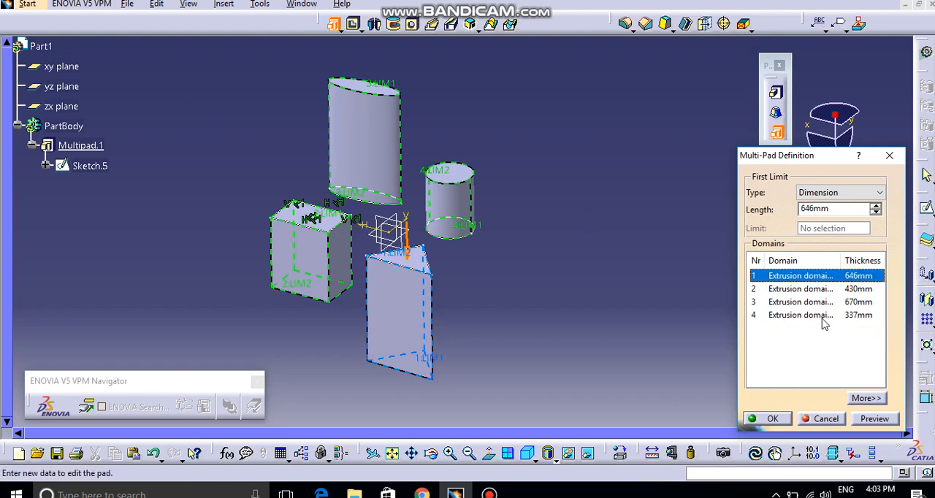
click(801, 301)
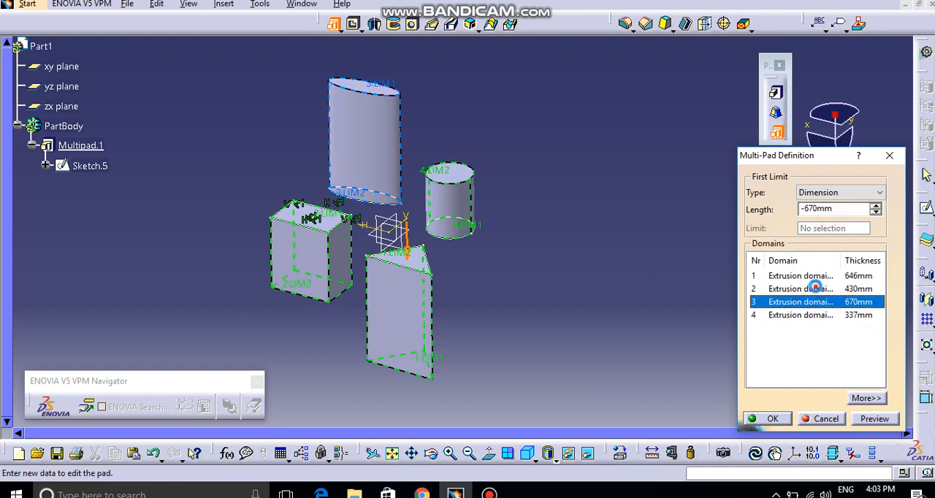
click(800, 316)
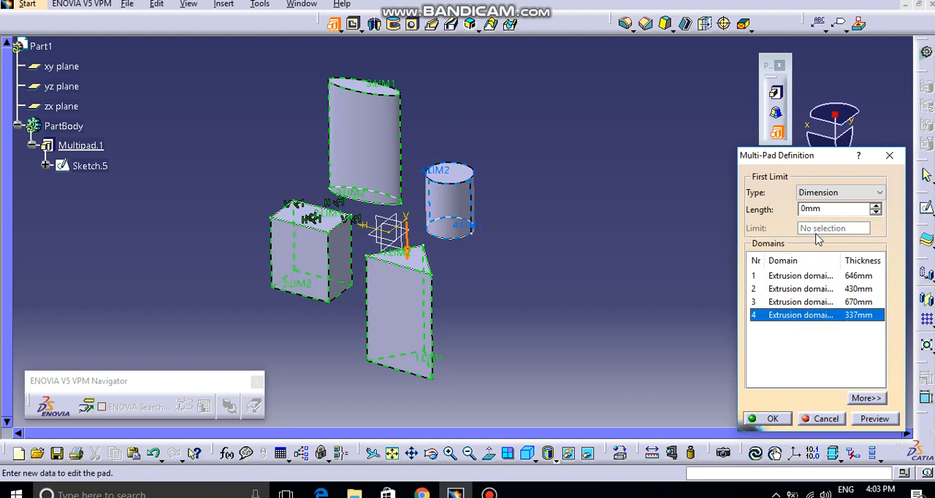
click(801, 289)
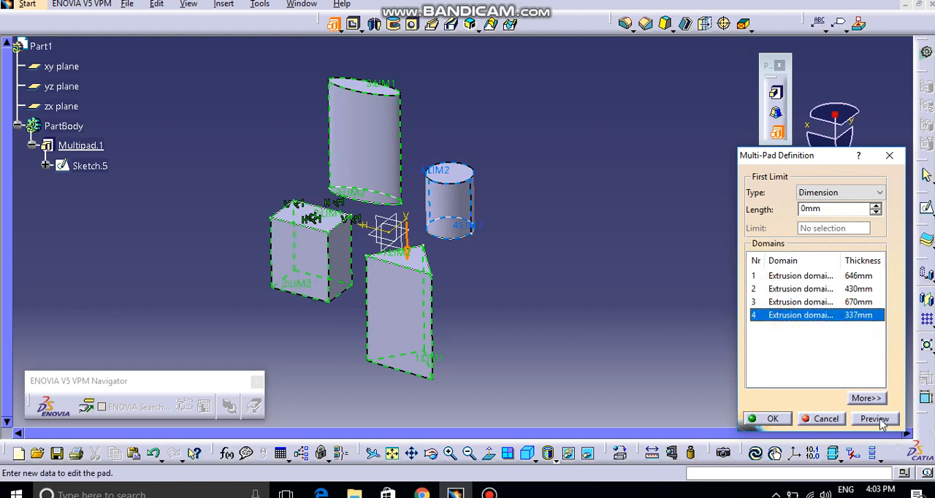
click(865, 397)
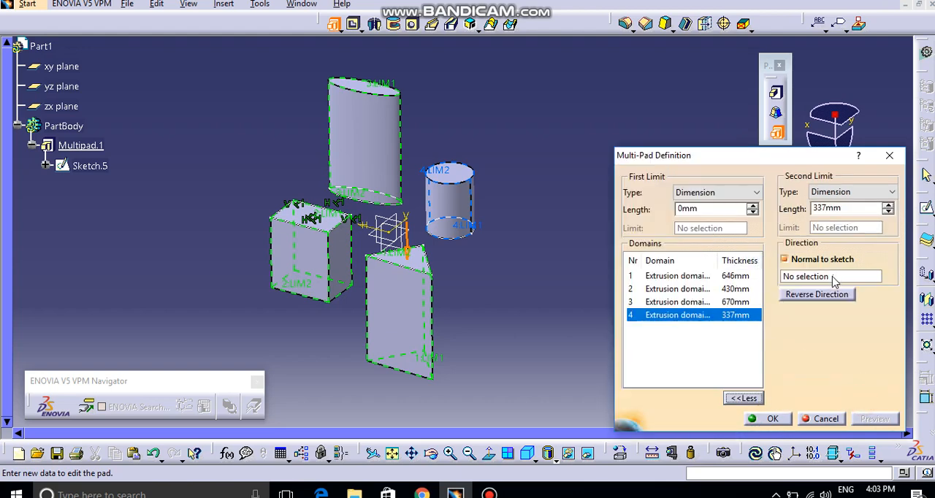
Uncheck Normal to sketch for the direction and confirm Multipad.1 as four separate solids.
click(784, 259)
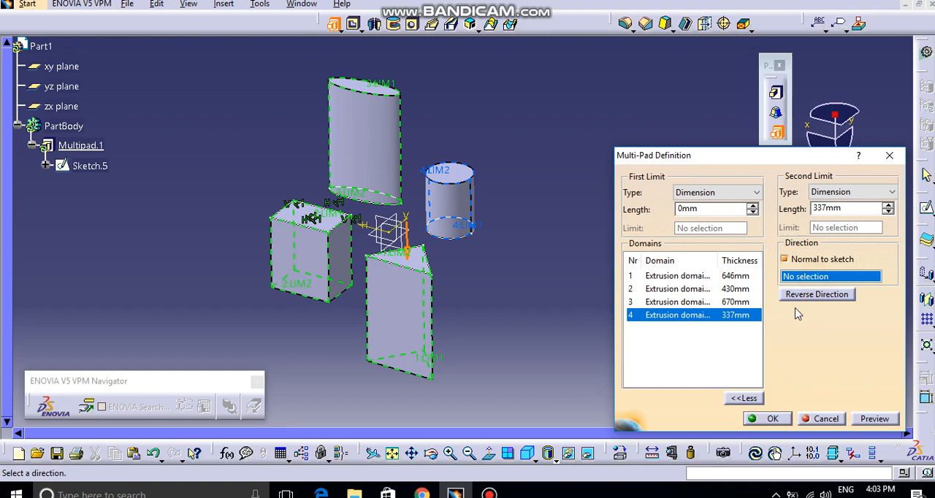
mouse_move(438, 282)
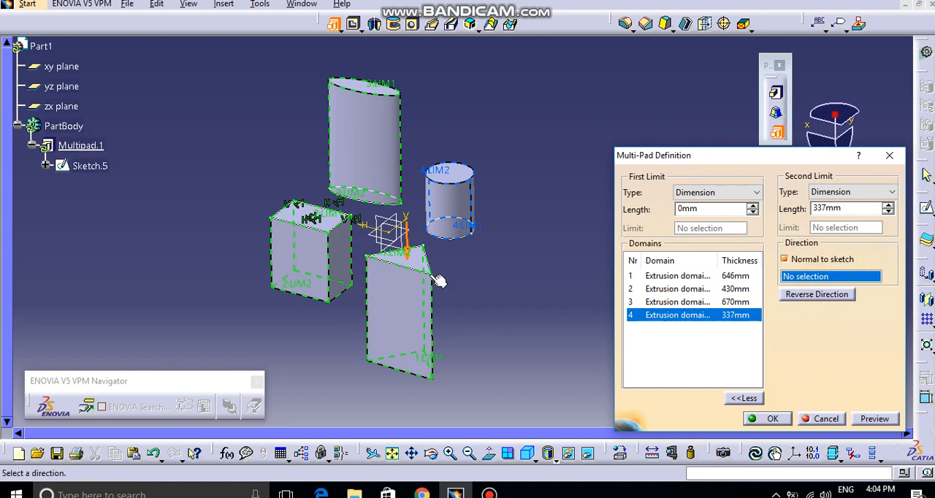
mouse_move(368, 291)
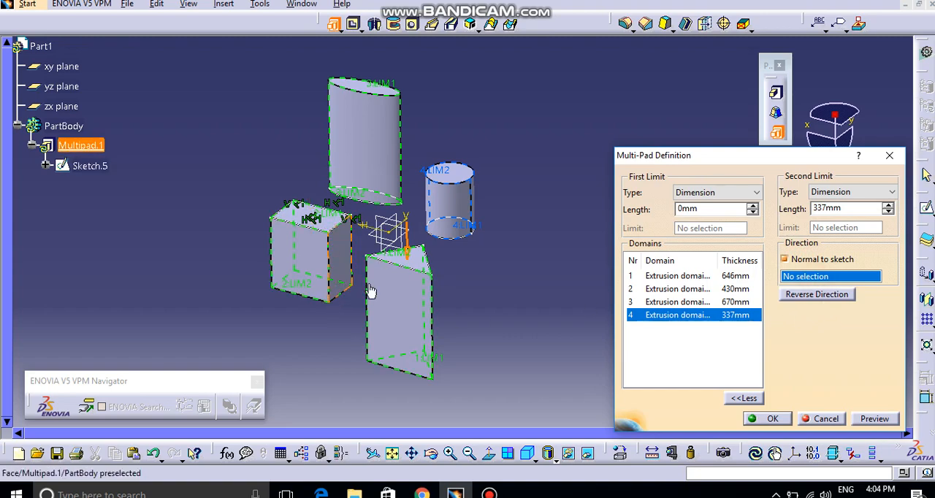
mouse_move(420, 324)
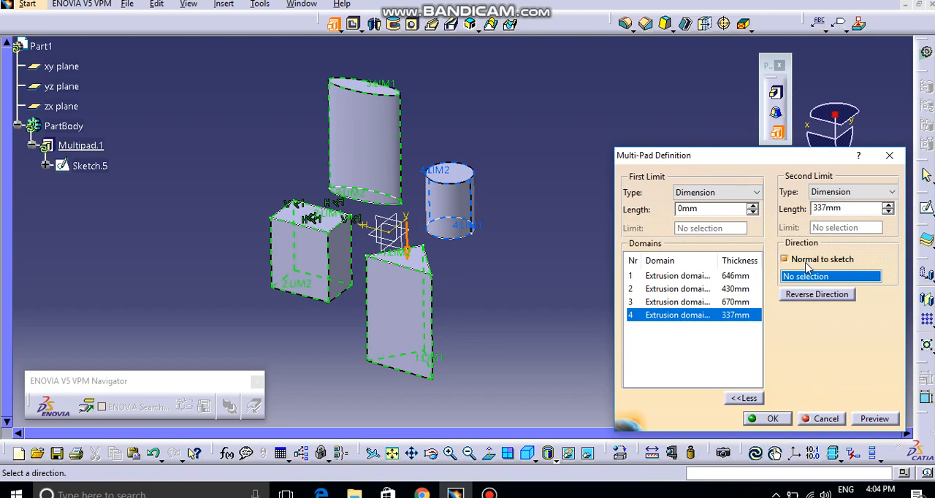
click(784, 259)
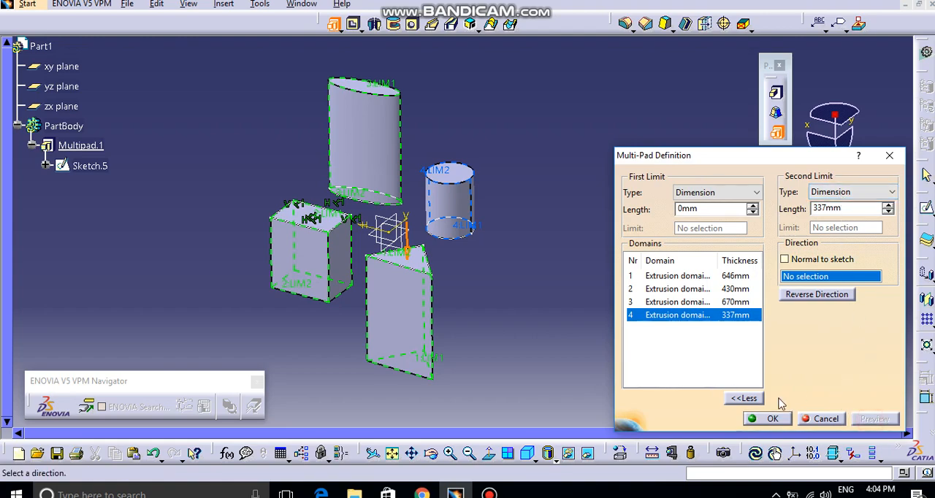
click(771, 418)
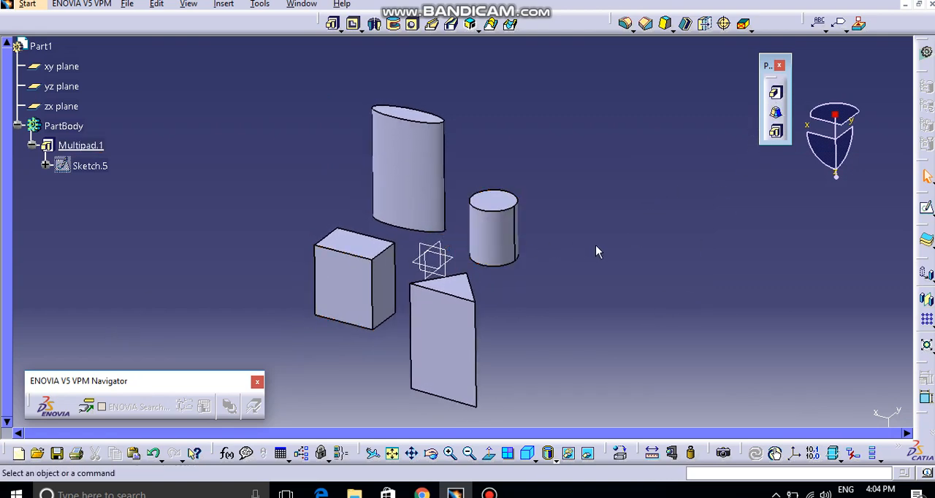
mouse_move(602, 261)
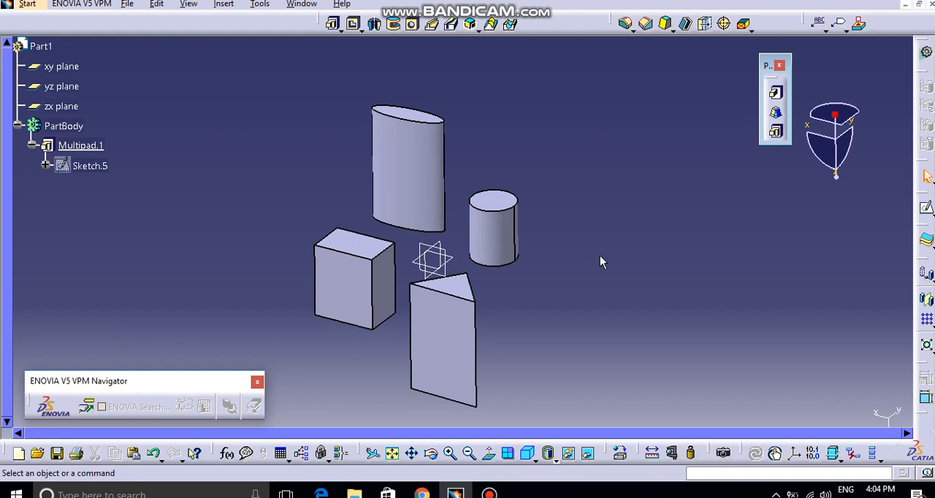